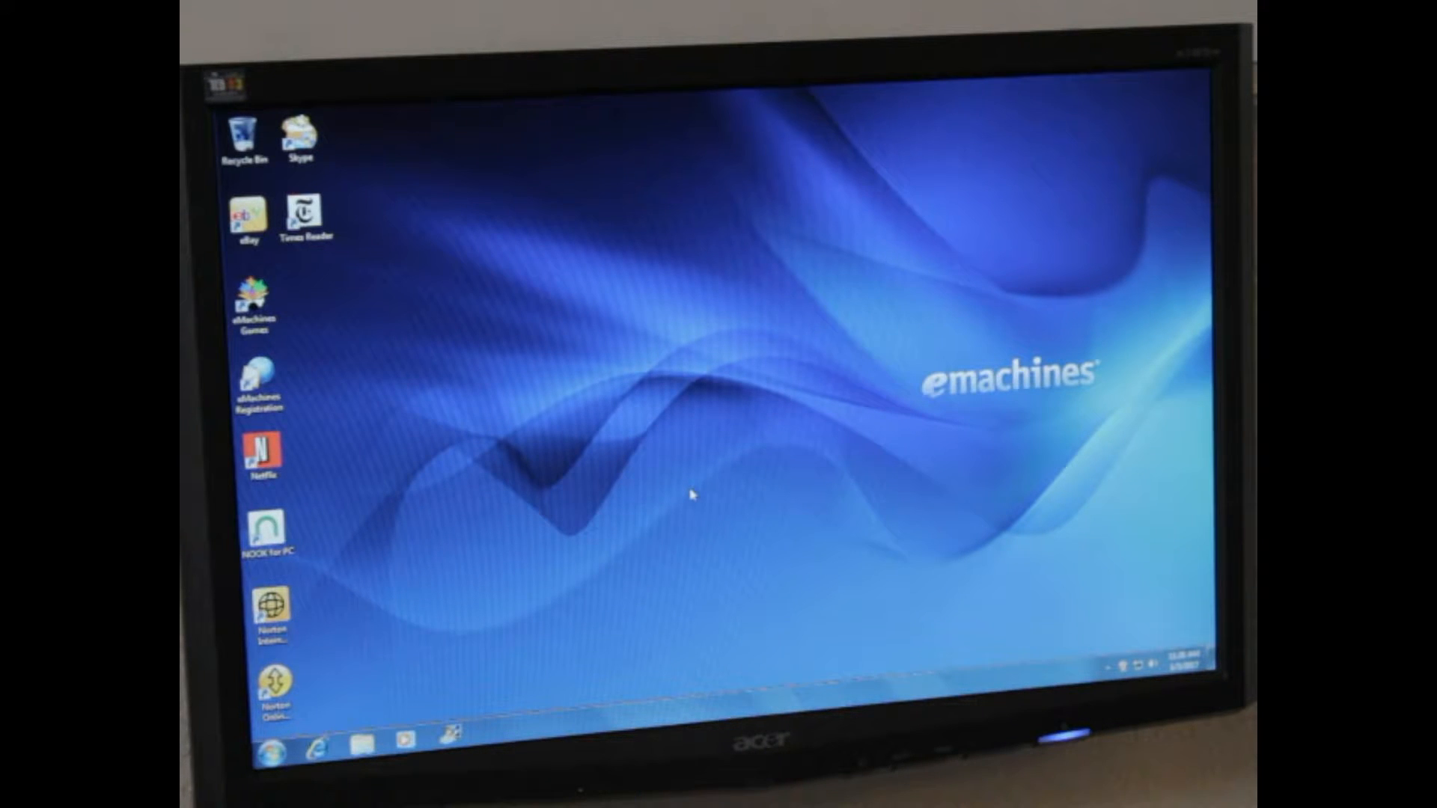
pyautogui.moveTo(512, 472)
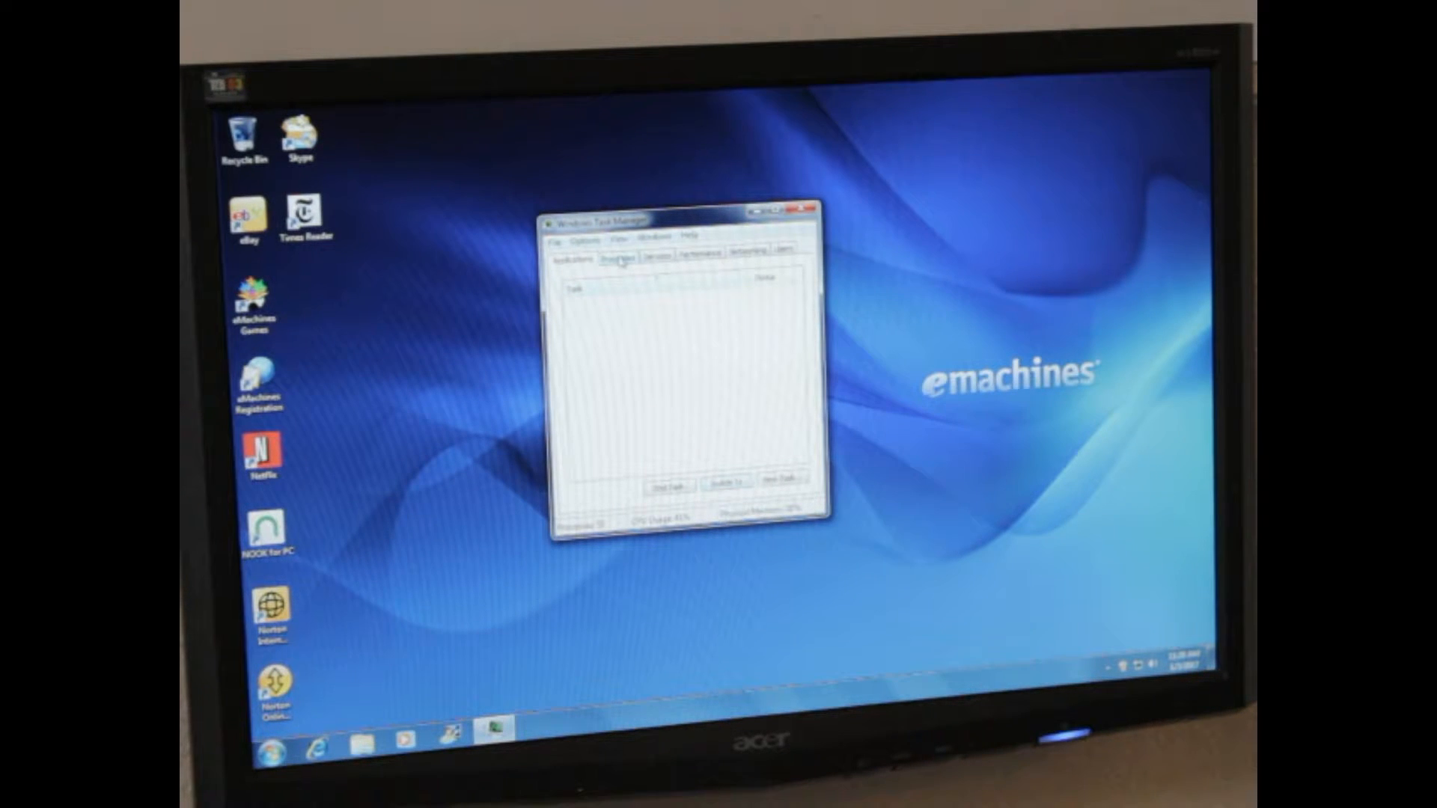
# Maximize Task Manager to show the CPU and memory usage history graphs
pyautogui.click(616, 260)
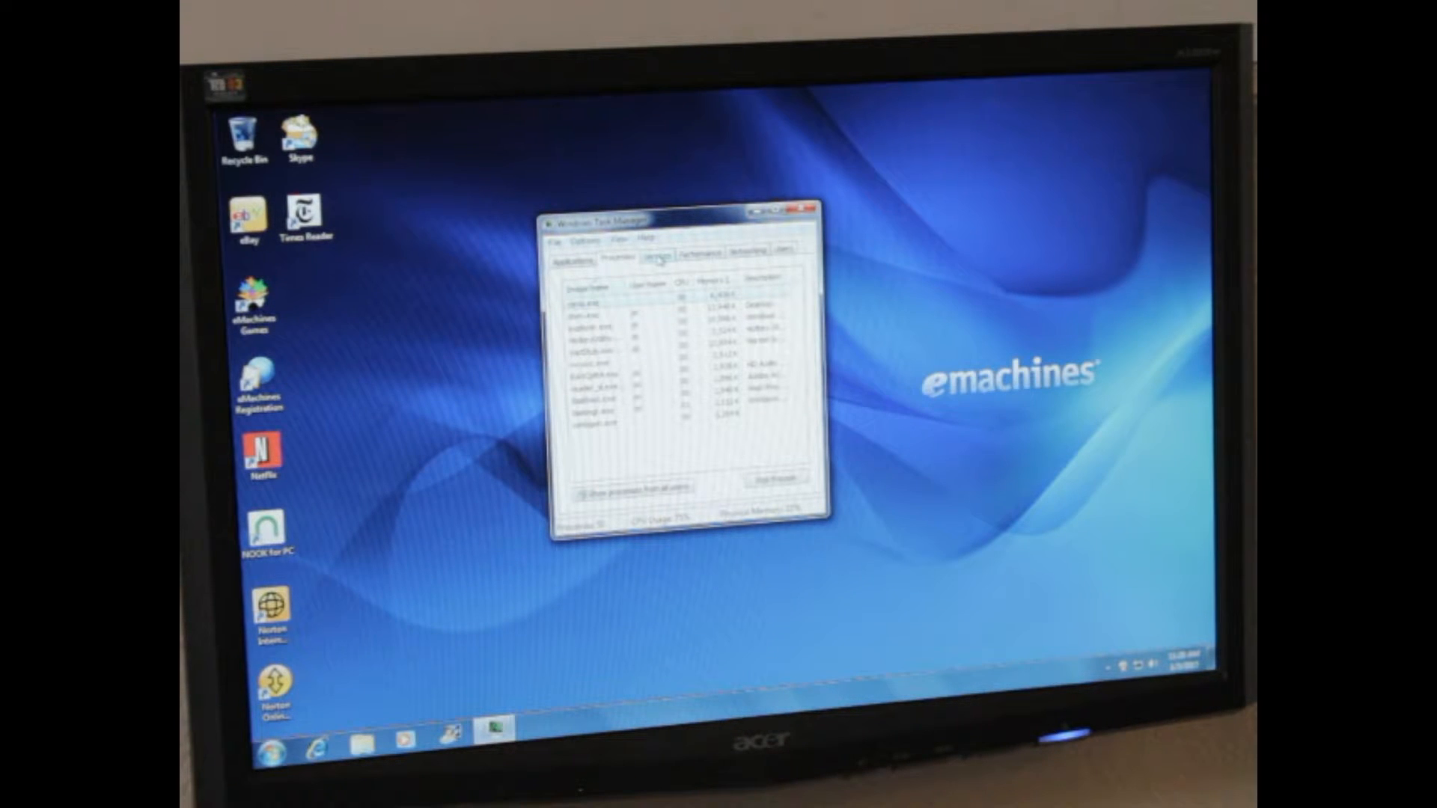
pyautogui.click(658, 253)
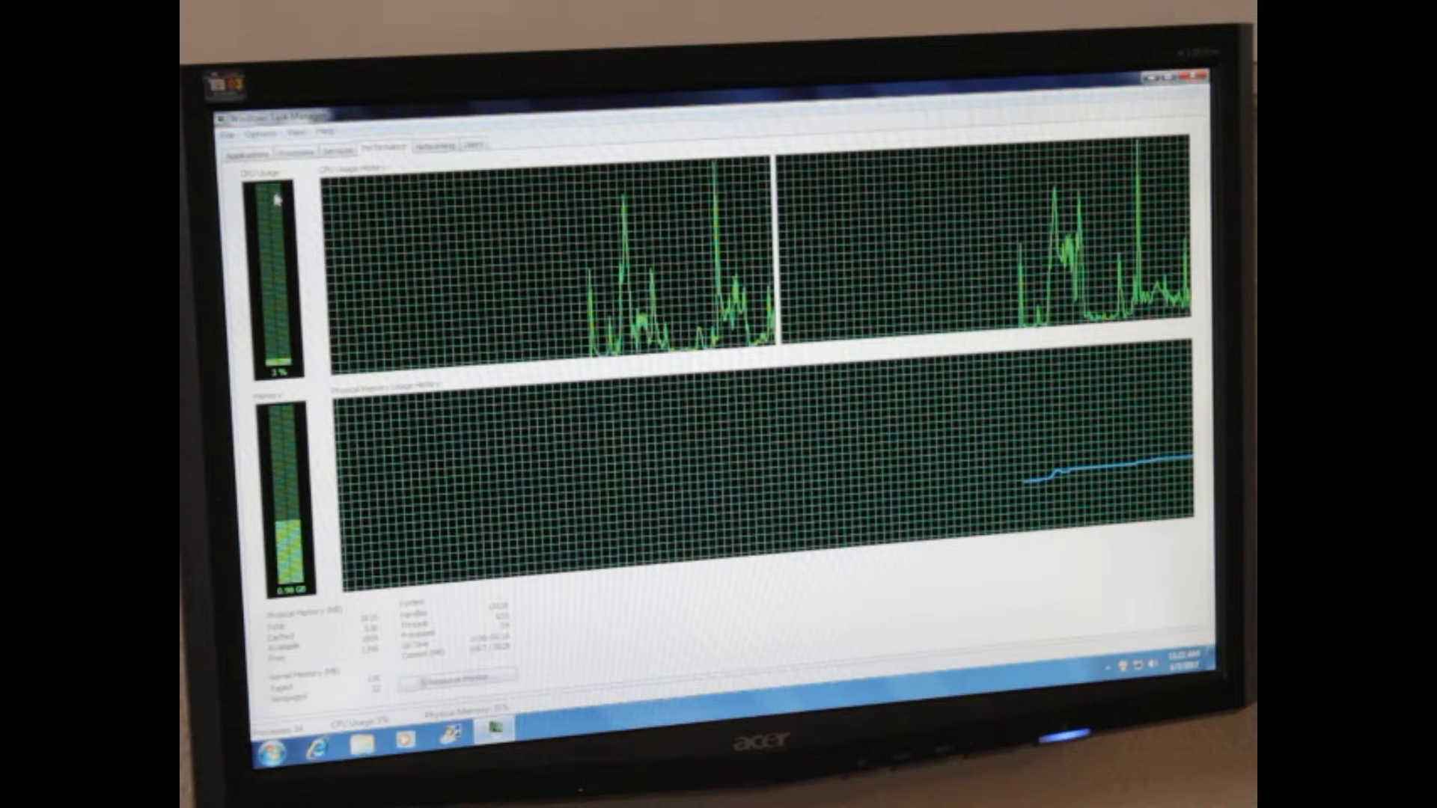
# Return to the Processes list and sort it by the CPU column, toggling the order
pyautogui.click(296, 143)
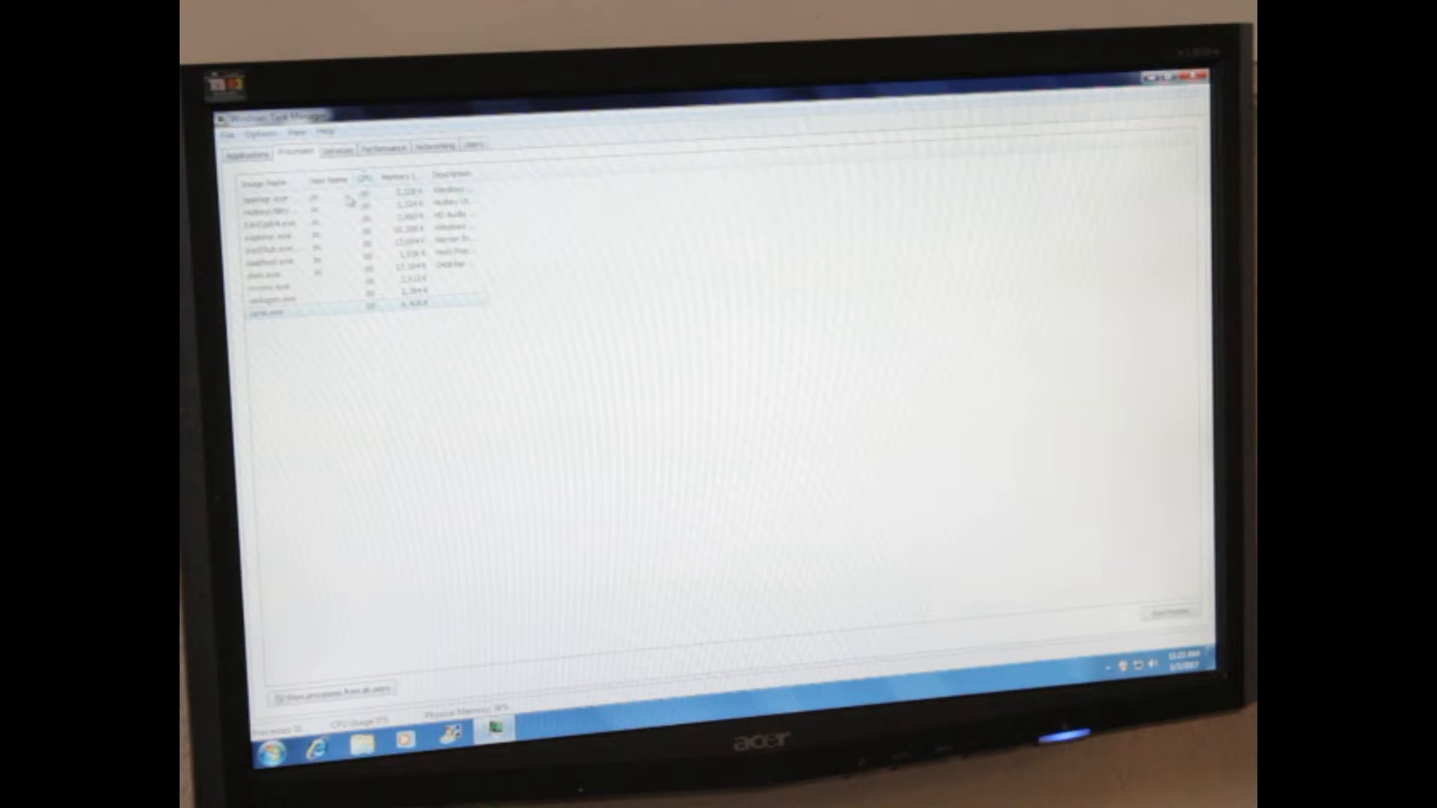
pyautogui.click(368, 175)
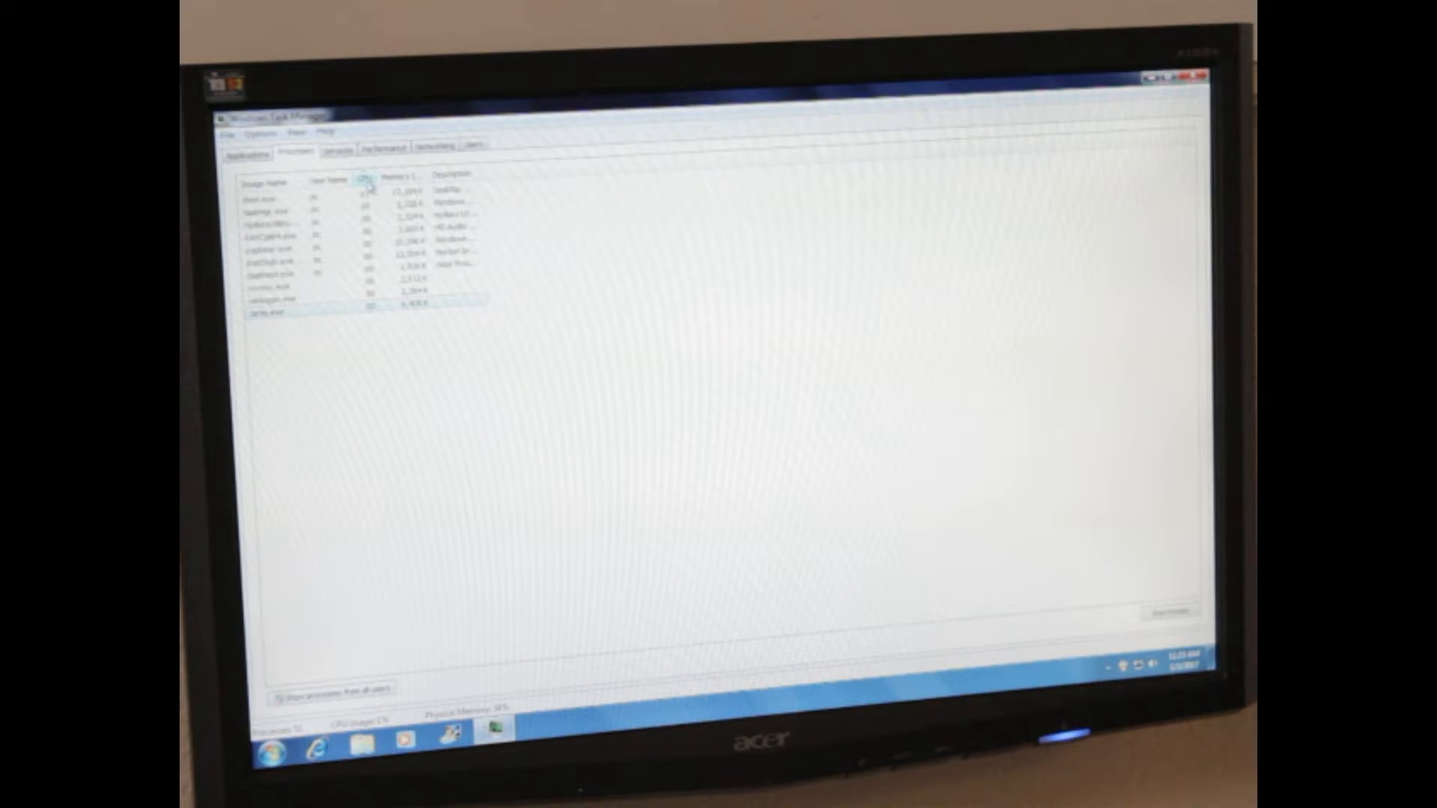
pyautogui.click(369, 177)
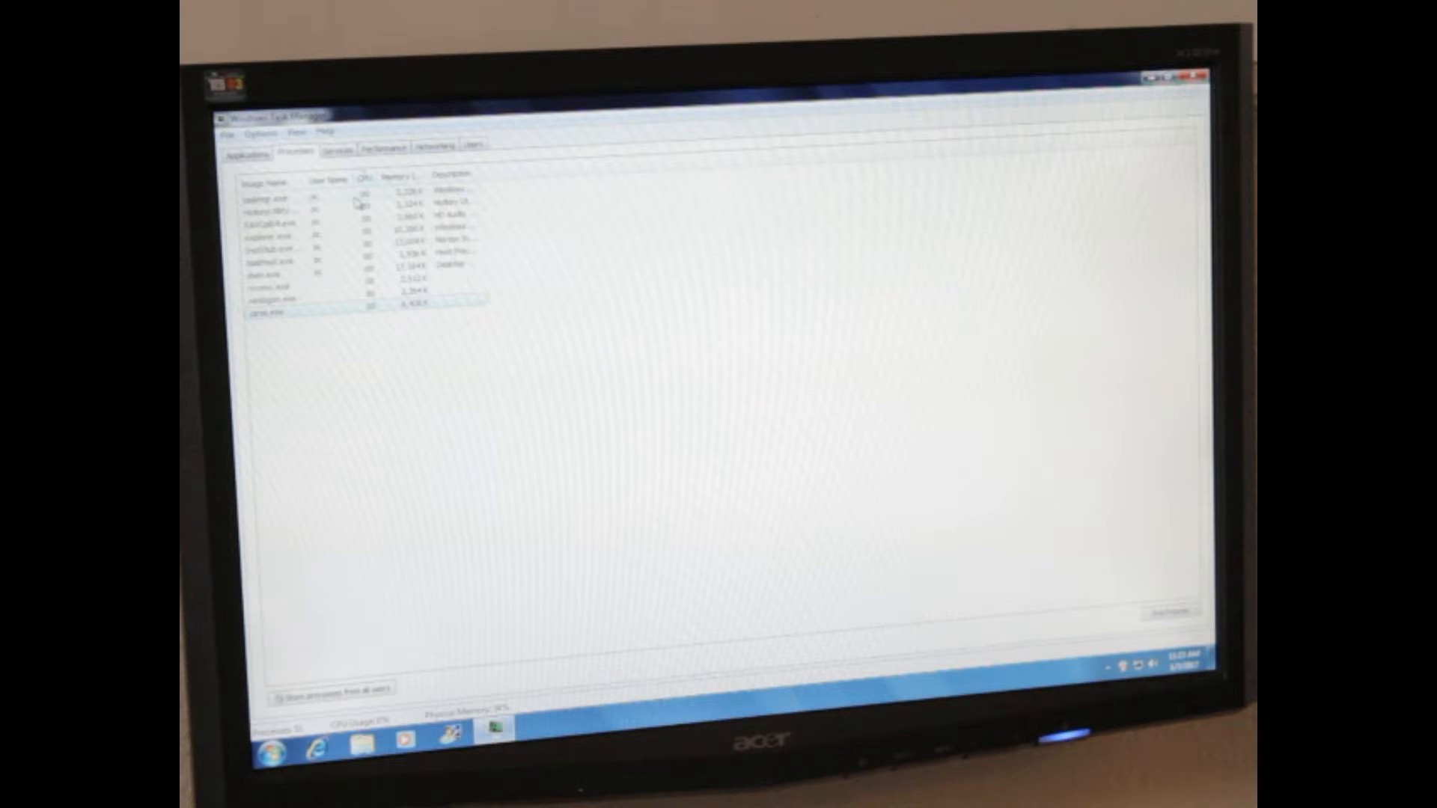
pyautogui.click(368, 174)
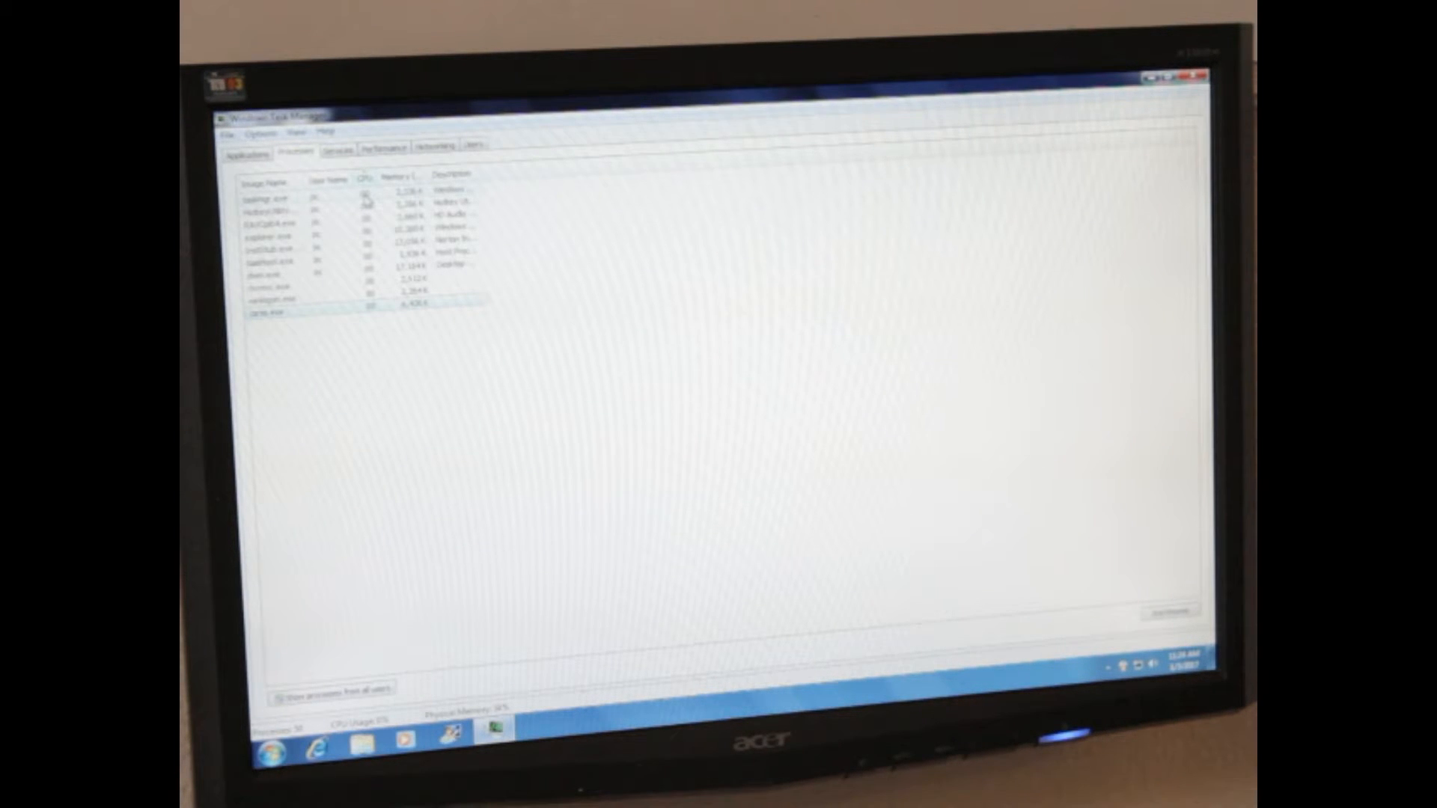
# Switch between the Performance graphs and Processes list, ending on the process list
pyautogui.click(379, 144)
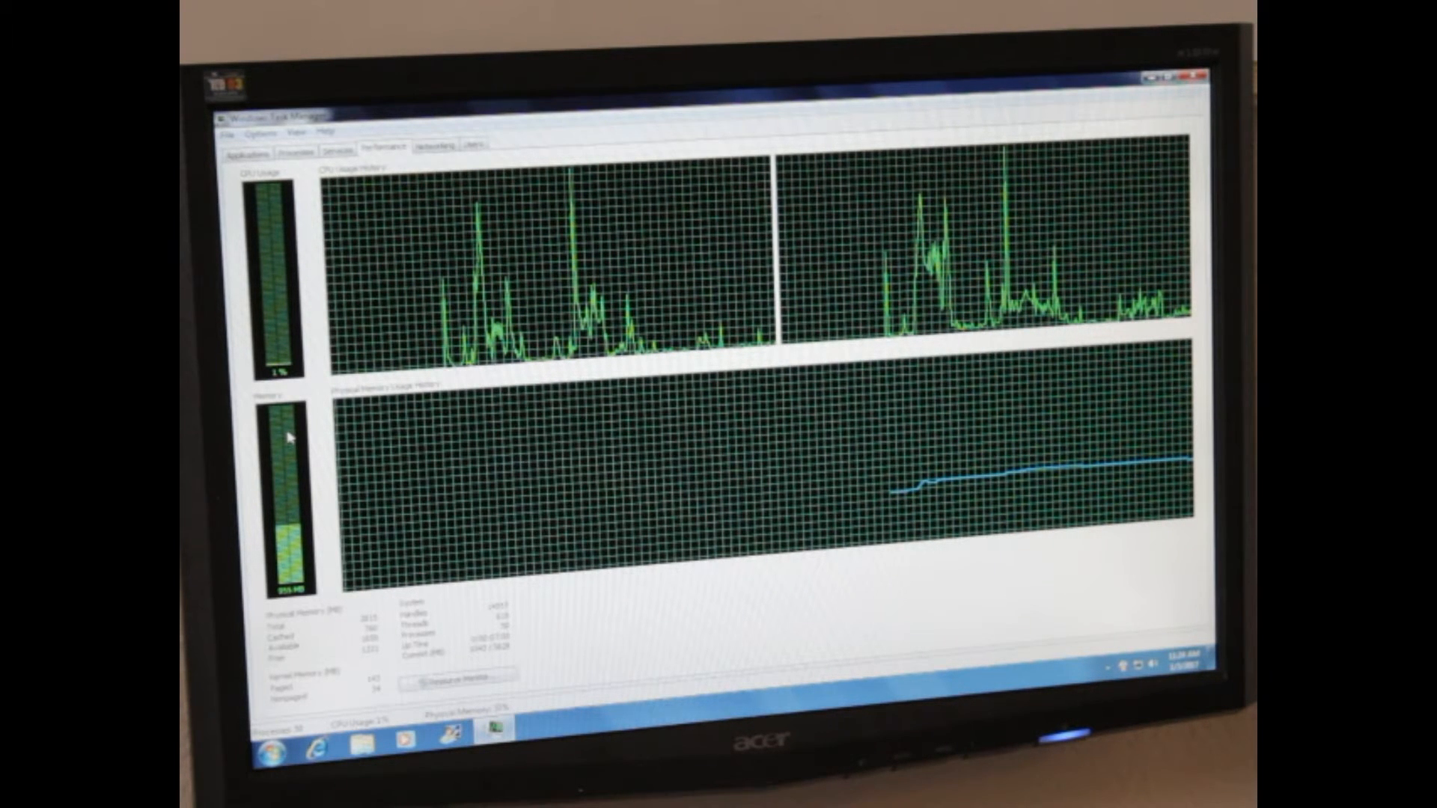
pyautogui.moveTo(568, 437)
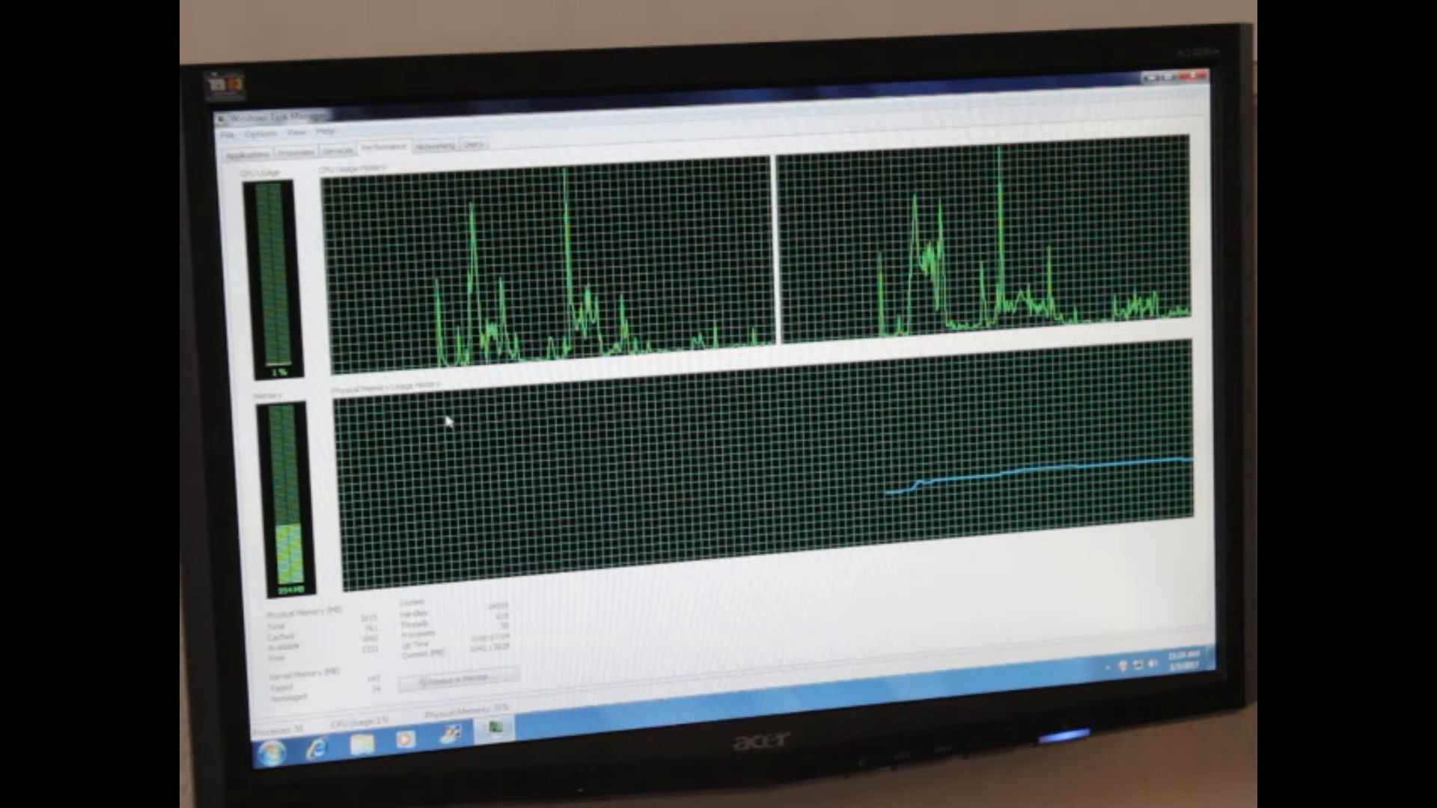
pyautogui.click(295, 144)
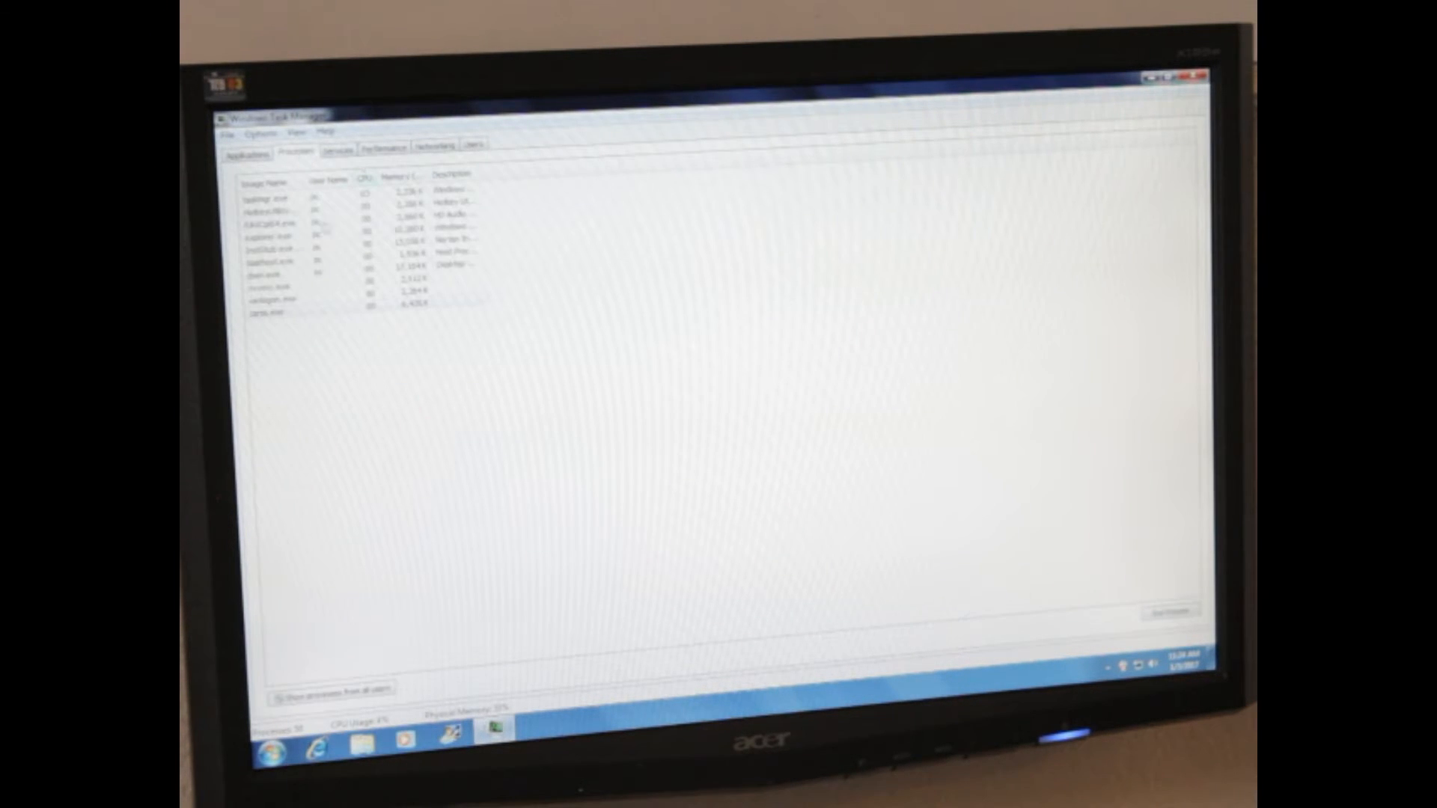
pyautogui.click(381, 144)
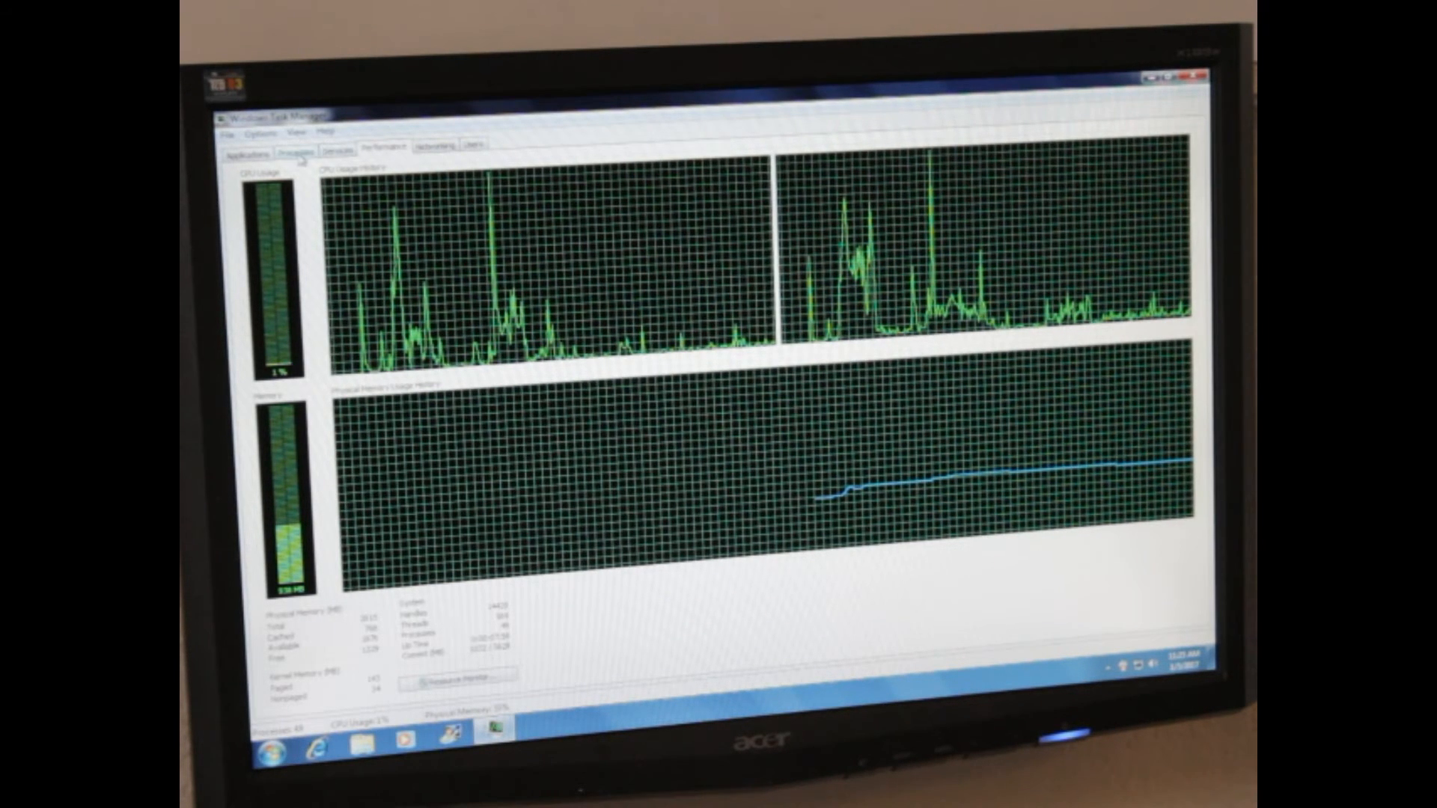
pyautogui.click(295, 149)
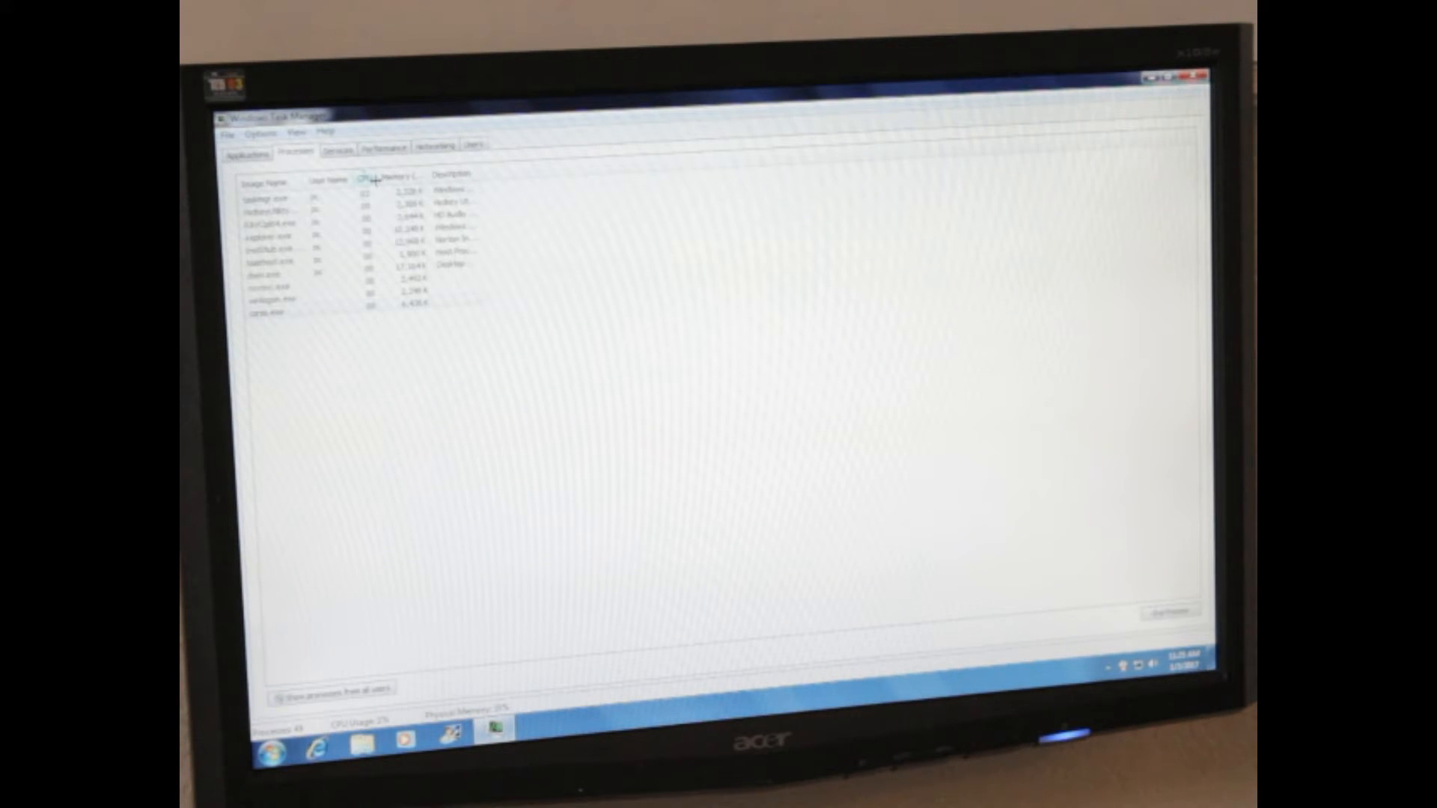
# Sort the process list by CPU, then by Memory usage
pyautogui.click(392, 175)
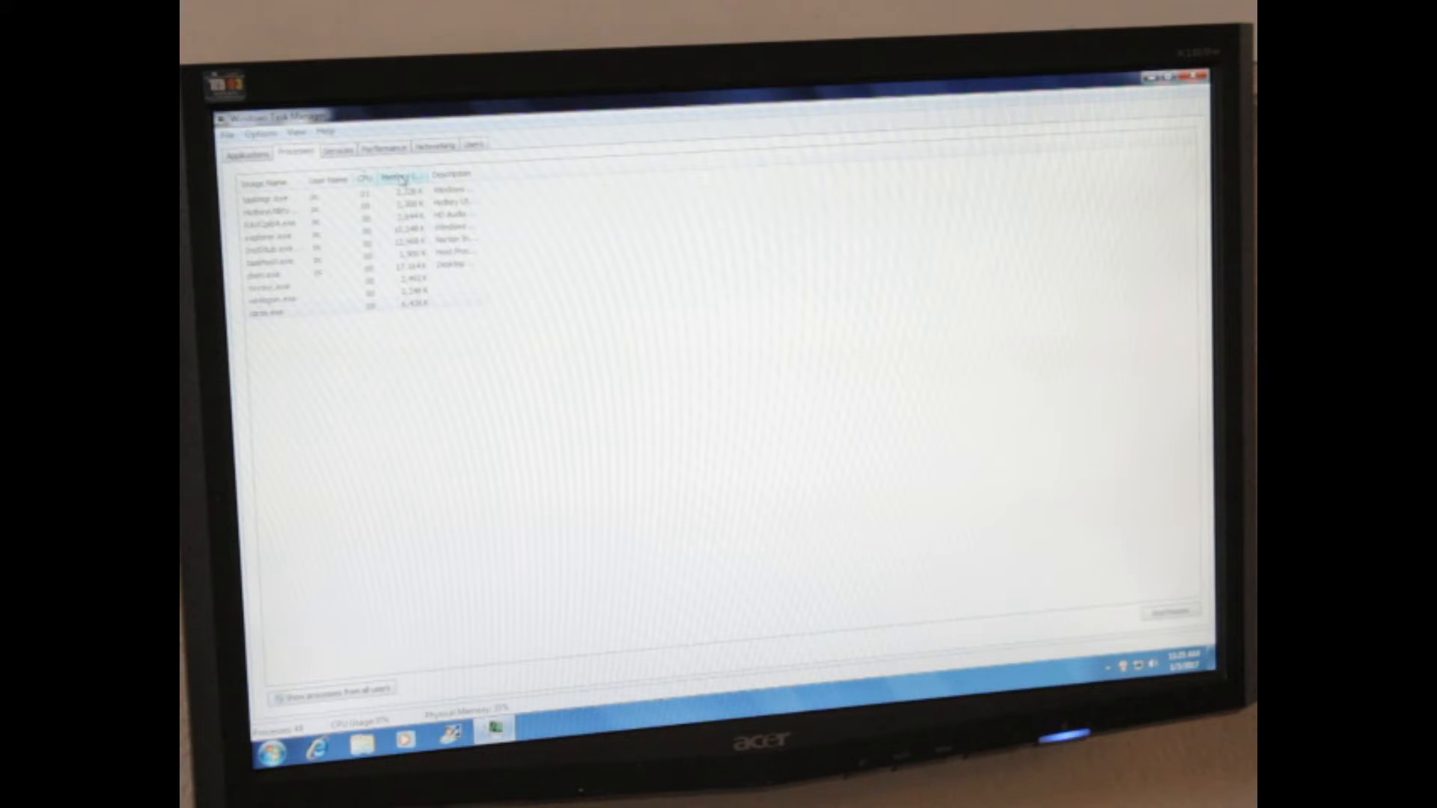
pyautogui.click(339, 174)
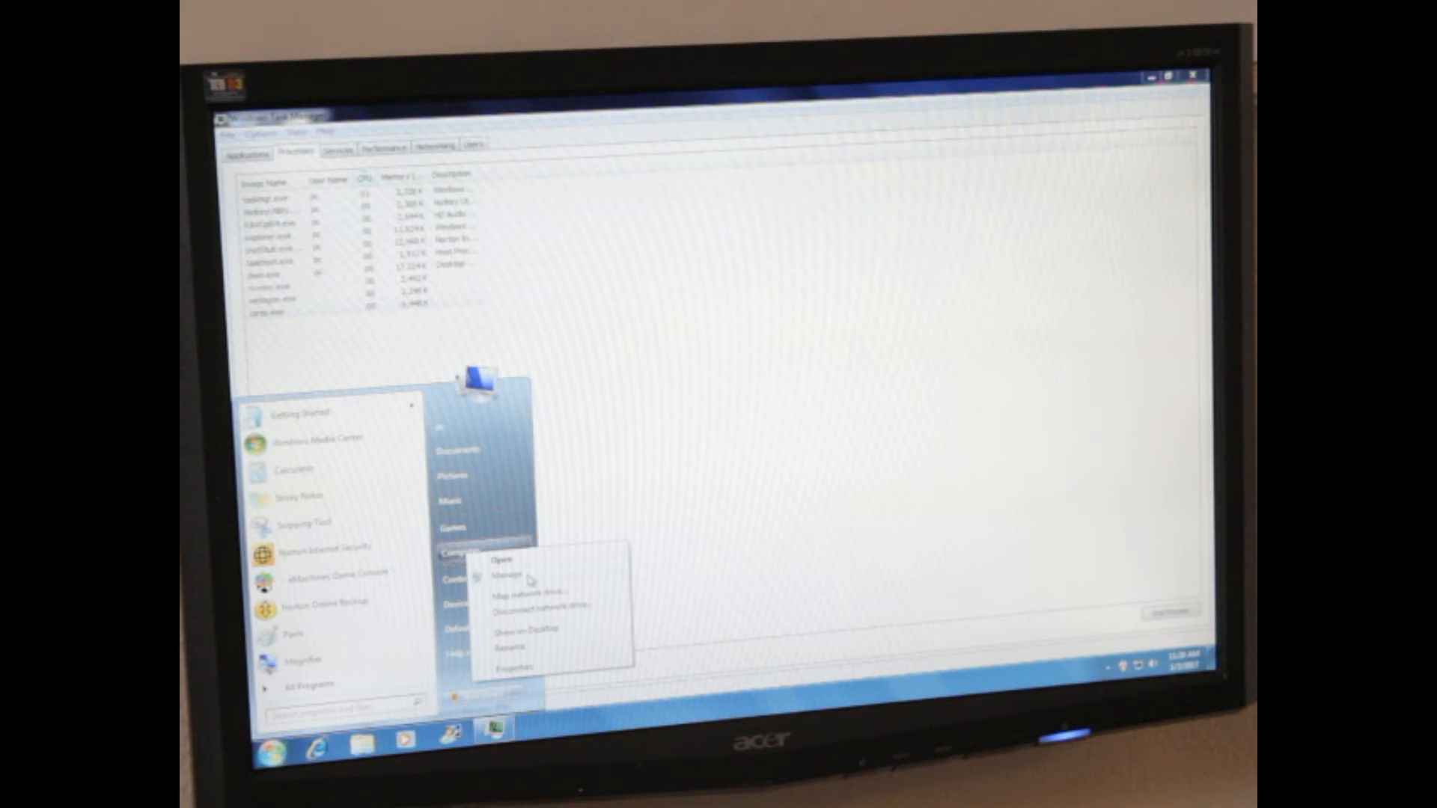
# Open Computer Management, view the eMachines (C:) and Local Disk (D:) details, then refocus Management
pyautogui.click(505, 560)
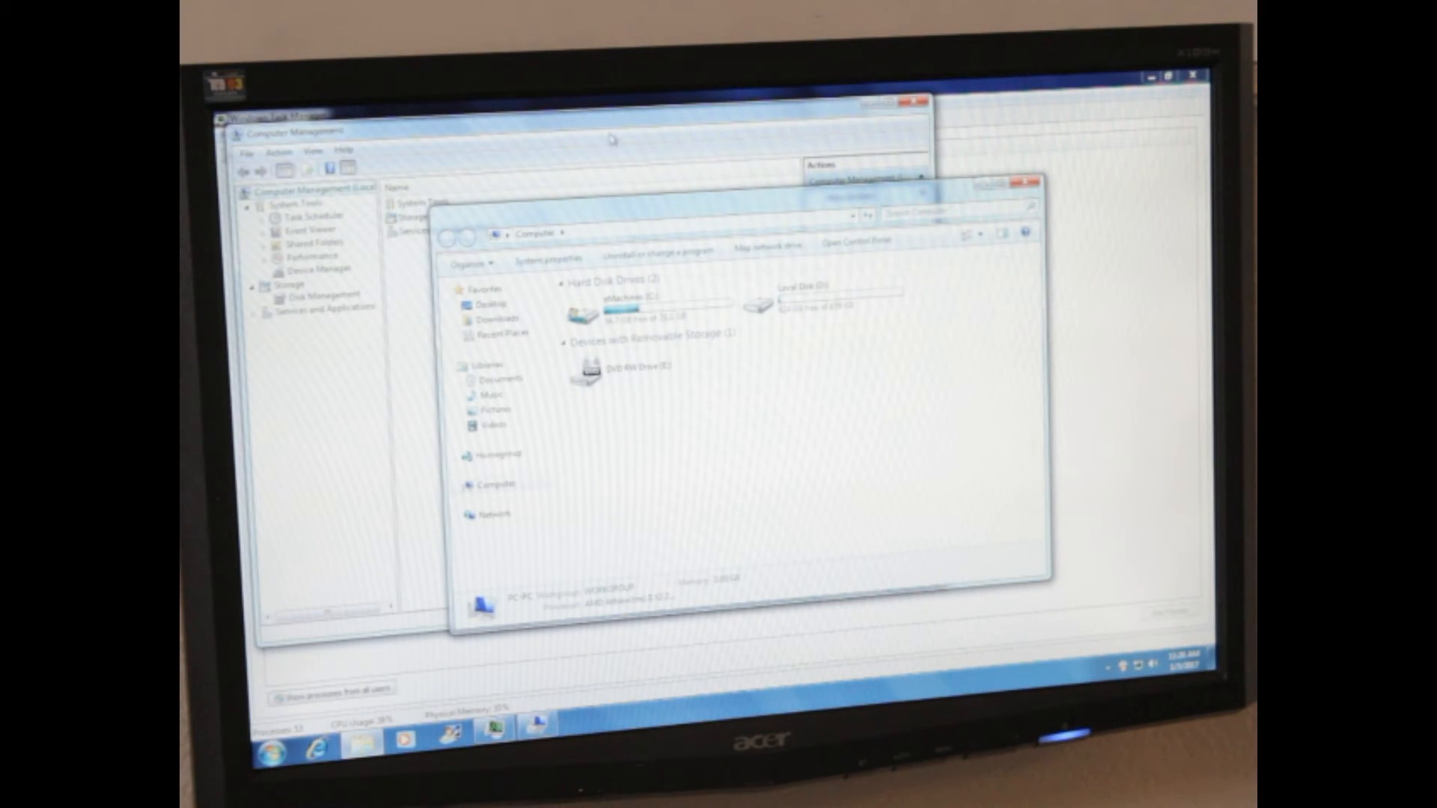
pyautogui.moveTo(720, 211)
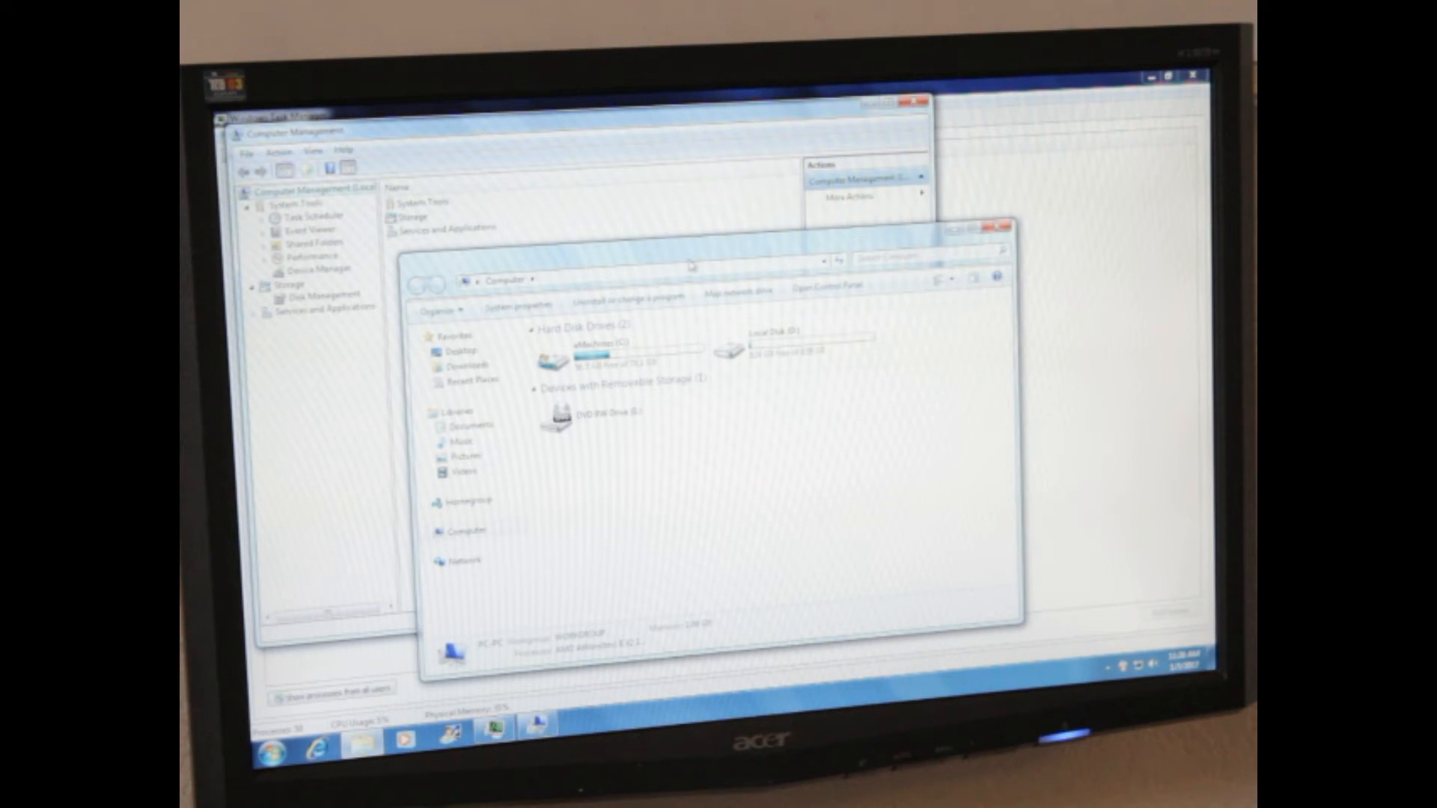
pyautogui.click(596, 341)
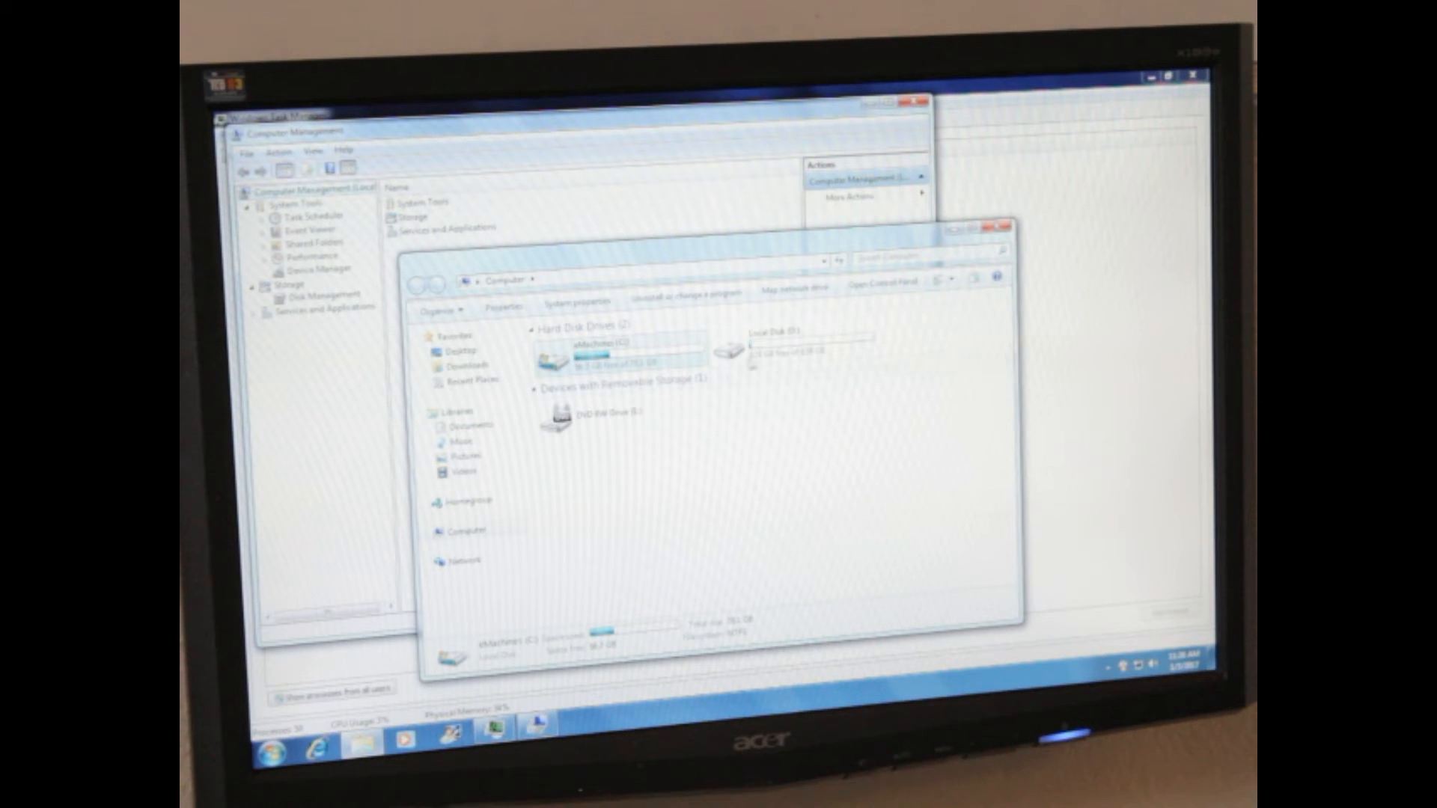
pyautogui.click(788, 344)
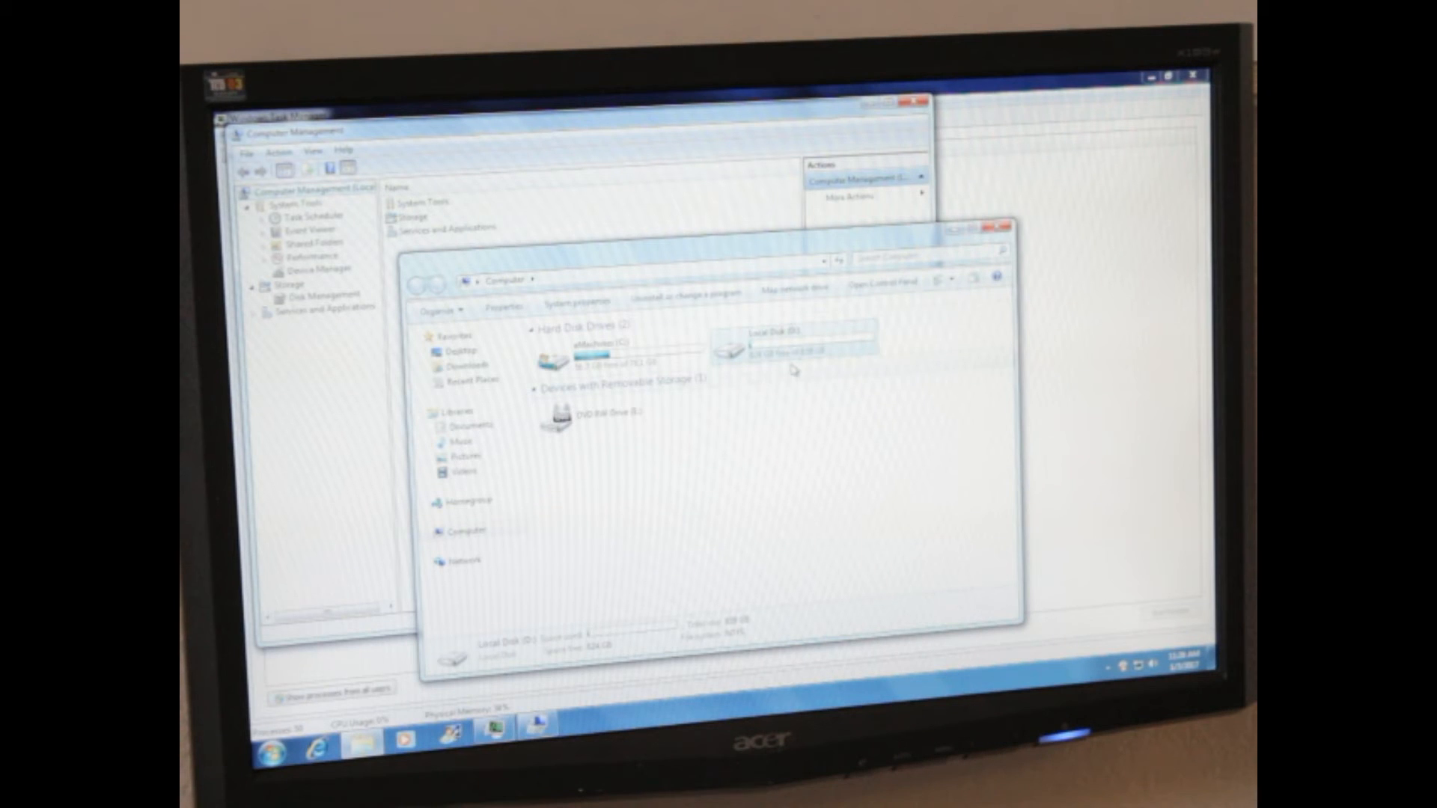
pyautogui.moveTo(807, 358)
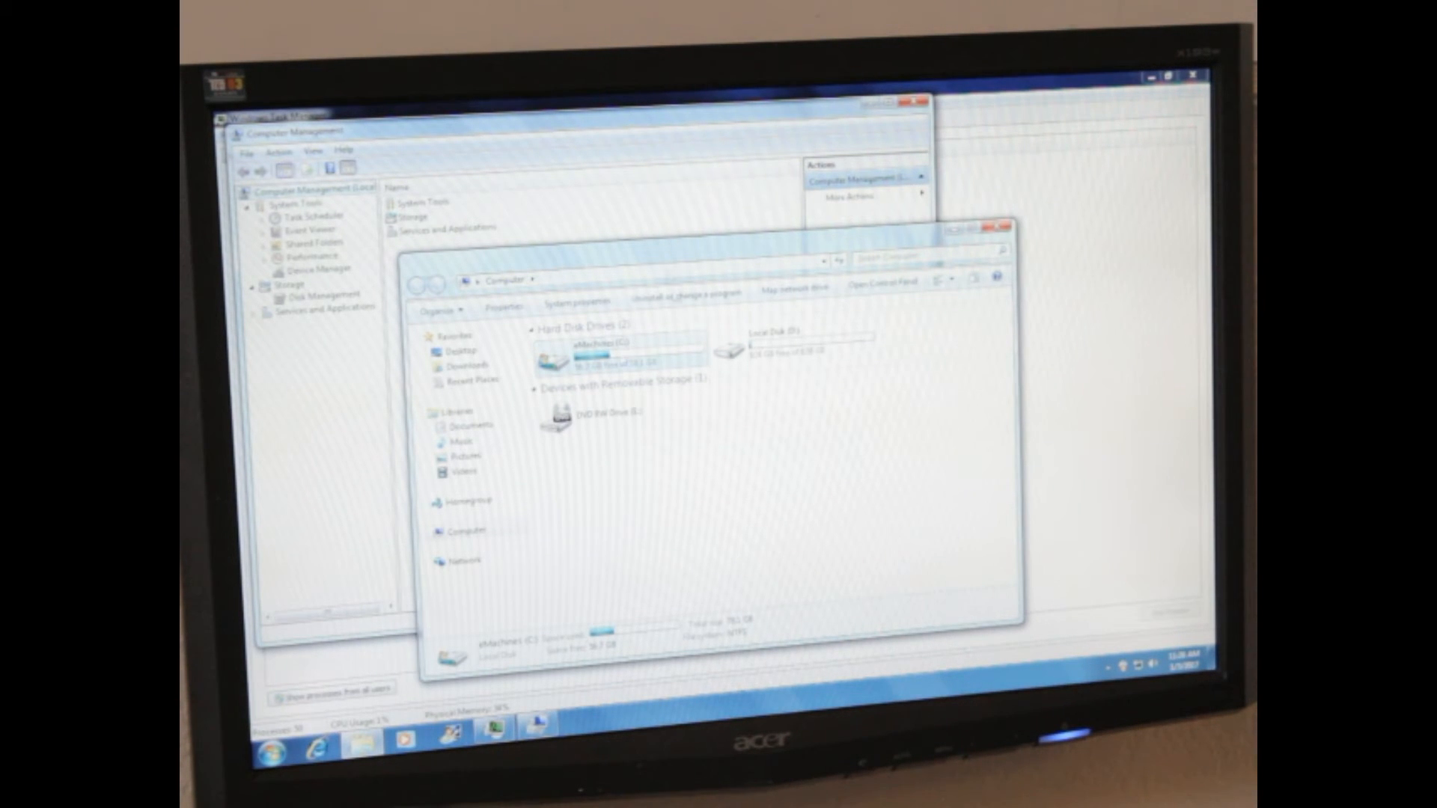
pyautogui.click(993, 228)
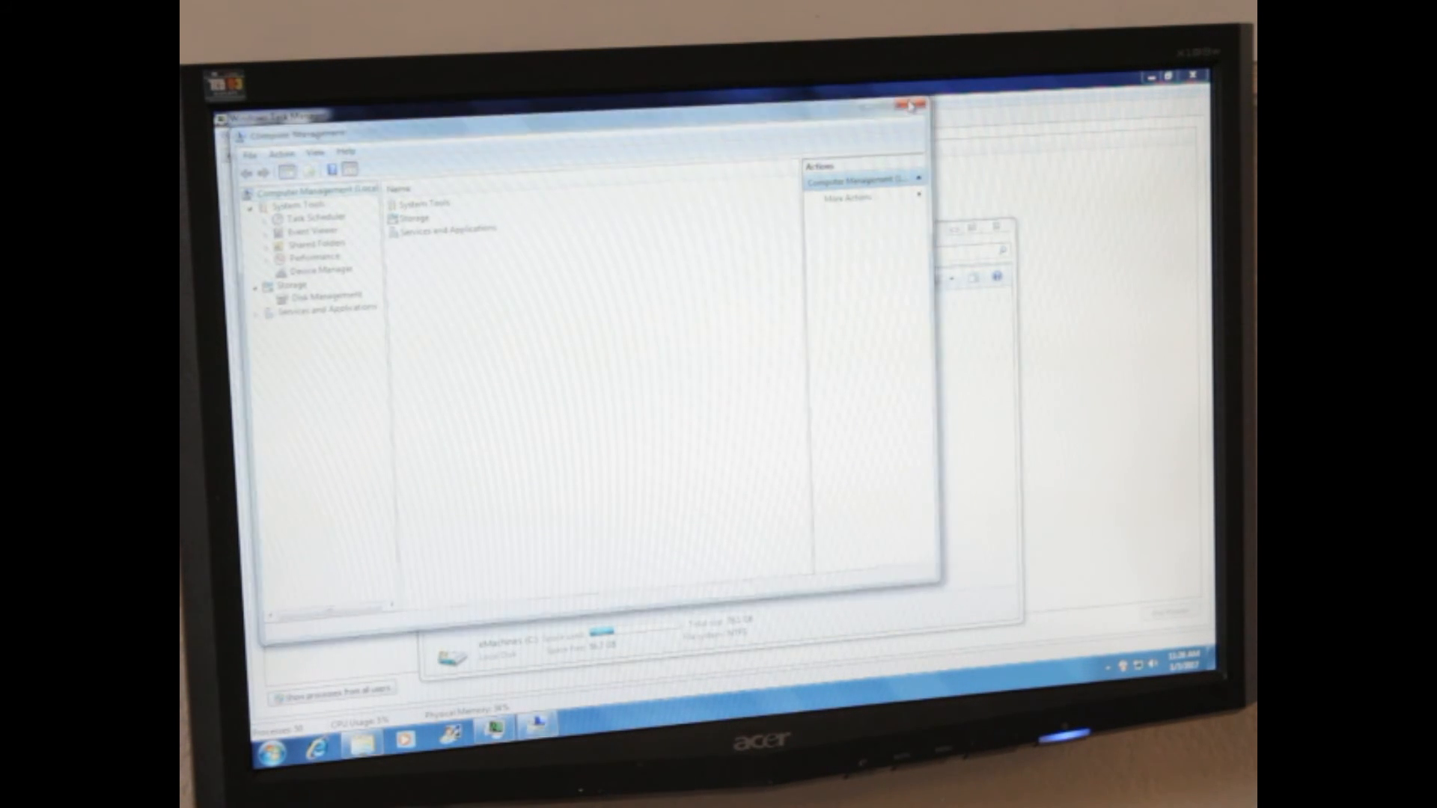